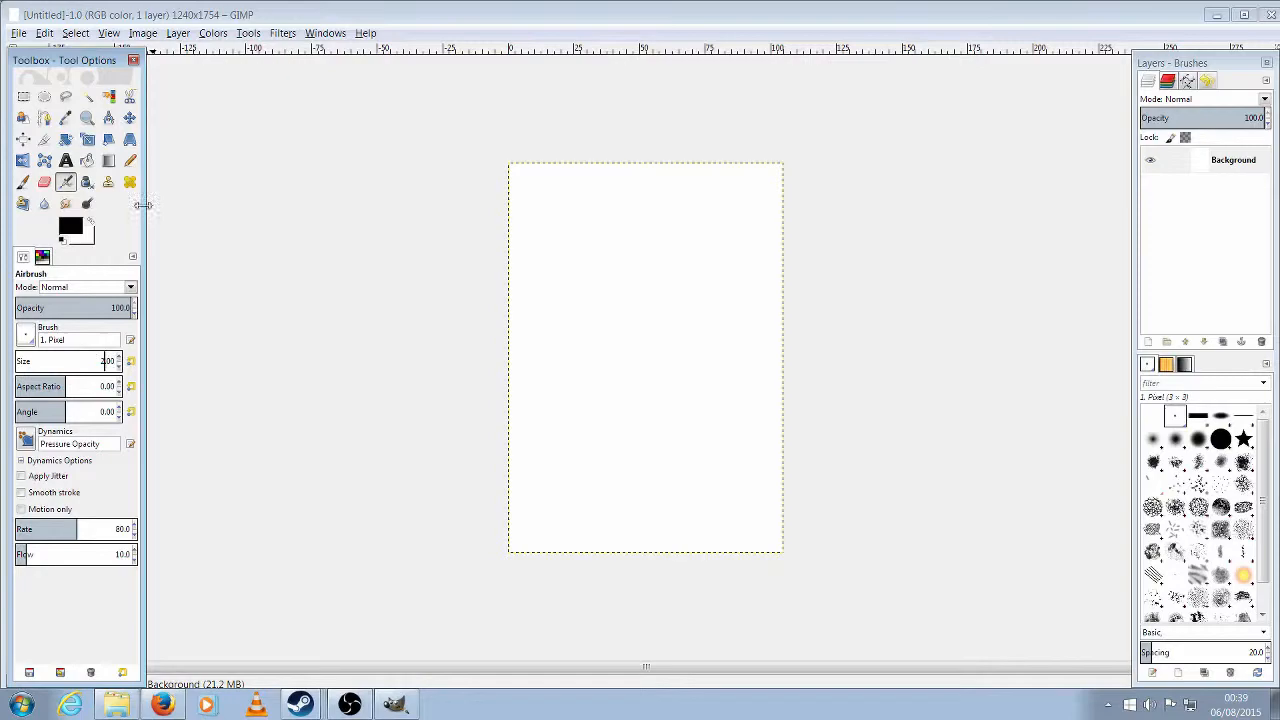
# - Freehand-sketch Stewie's rough figure with the Pencil tool, starting from the head
pyautogui.click(130, 160)
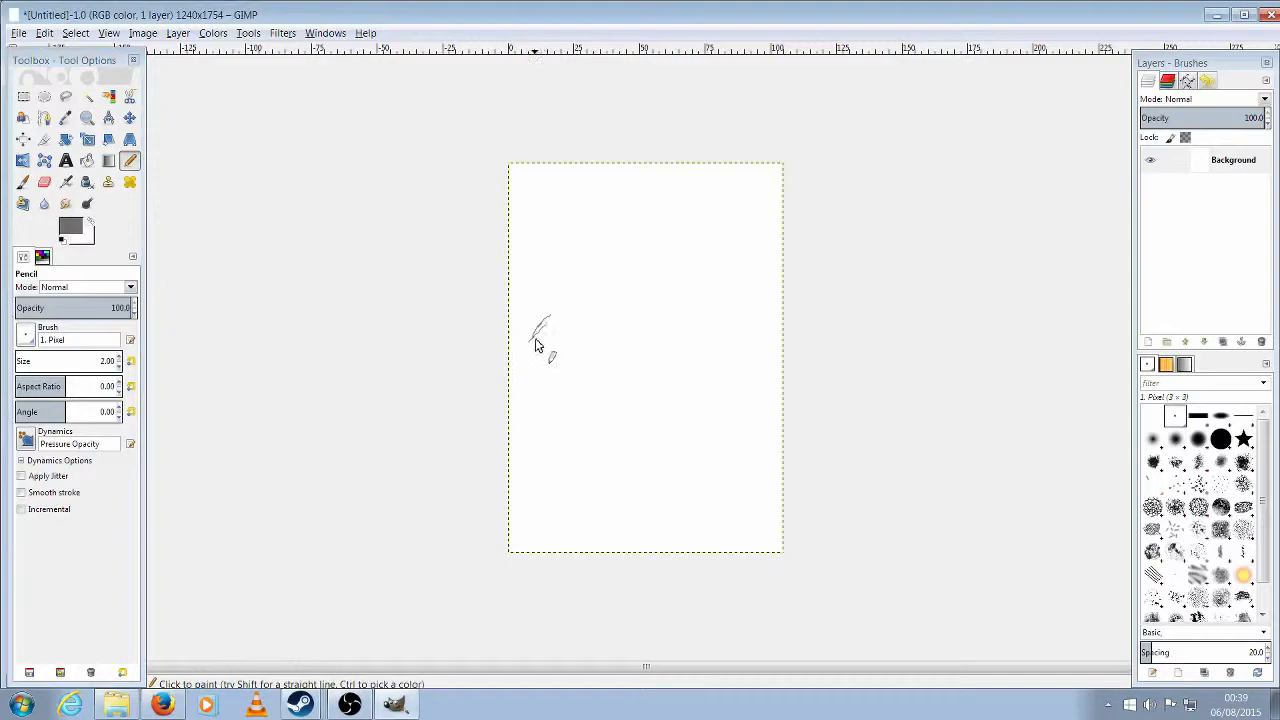
pyautogui.moveTo(540, 340); pyautogui.dragTo(700, 260)
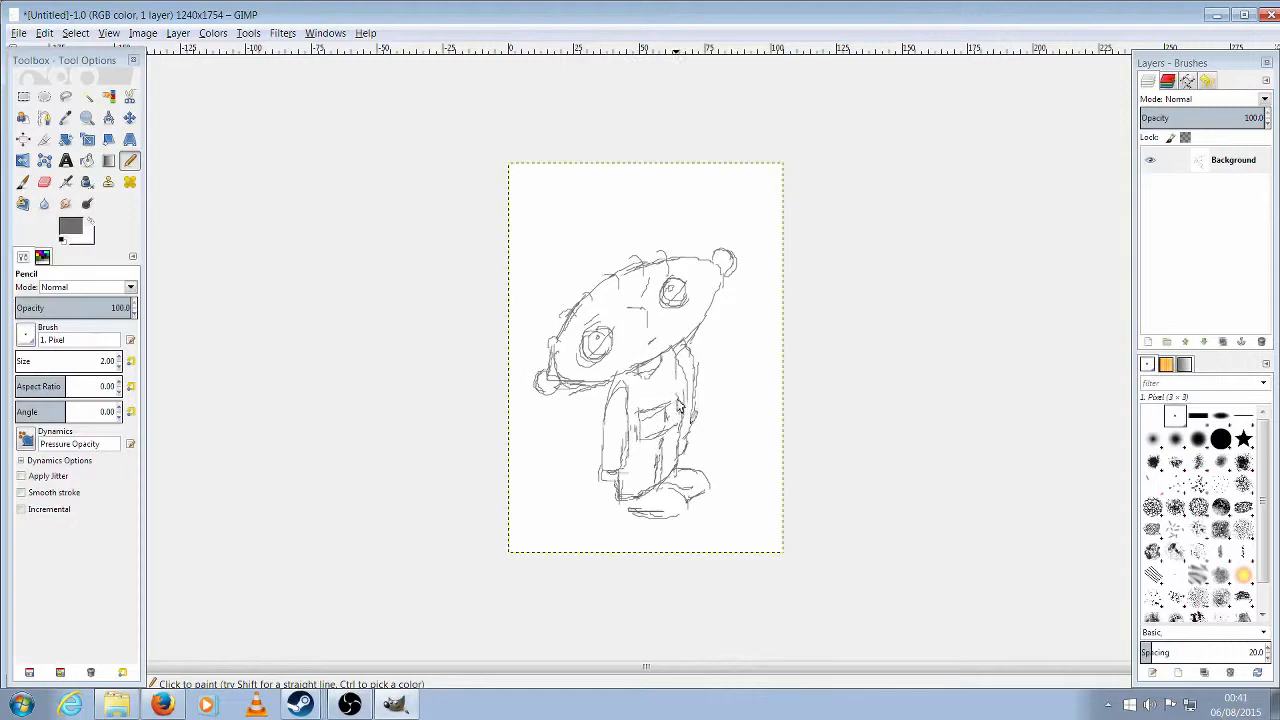
pyautogui.moveTo(660, 400); pyautogui.dragTo(644, 516)
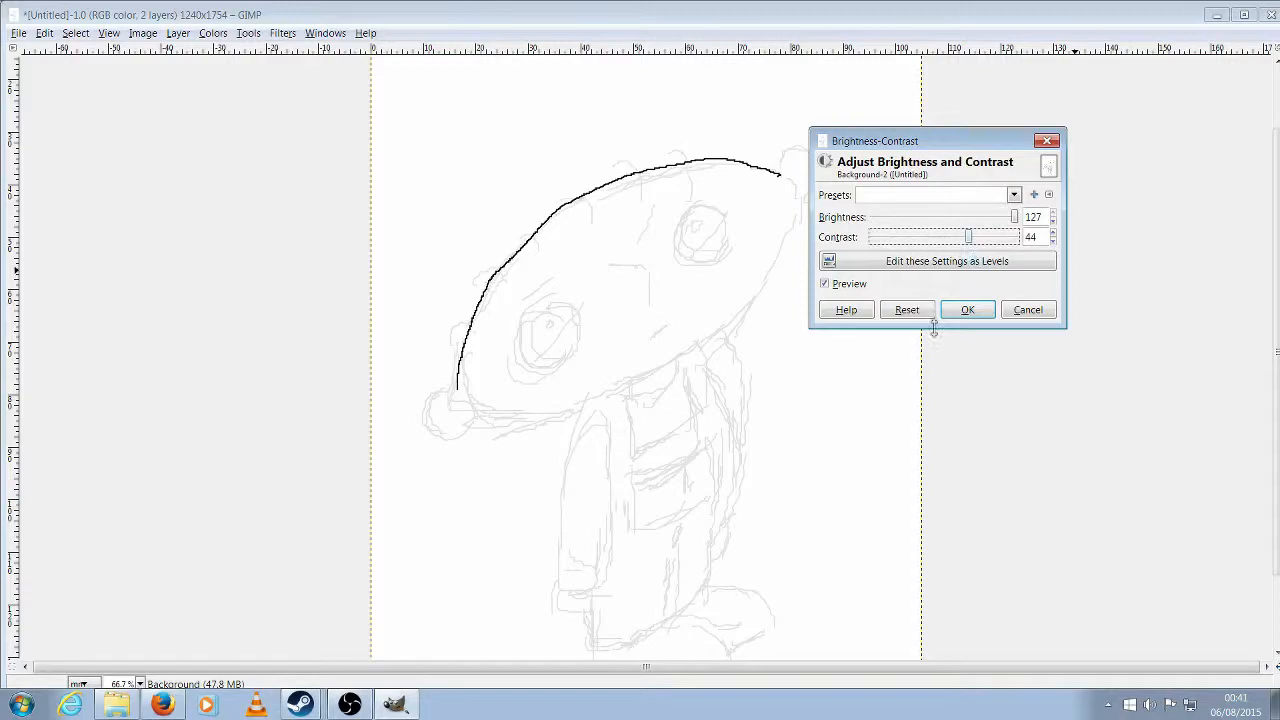
# - Apply the Brightness-Contrast lightening so the sketch fades to pale grey
pyautogui.click(968, 308)
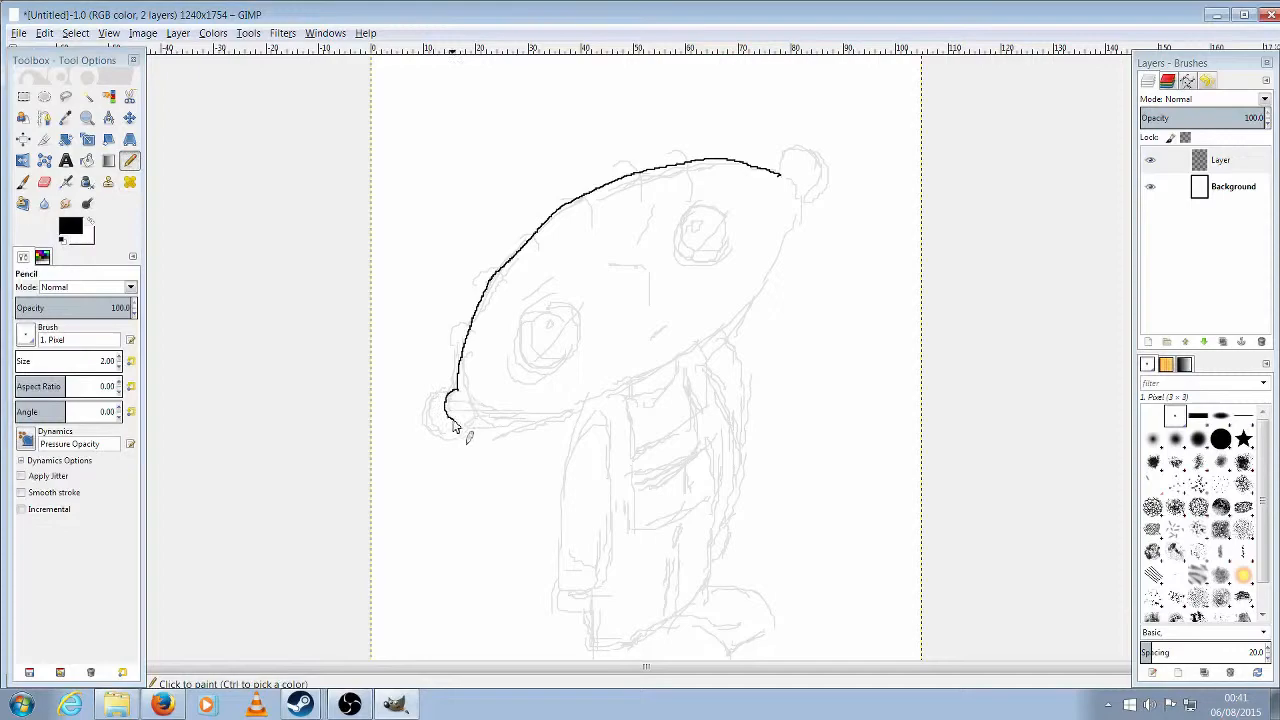
# - Ink the head outline, then the eyes and facial features in bold black lines
pyautogui.moveTo(460, 420); pyautogui.dragTo(724, 244)
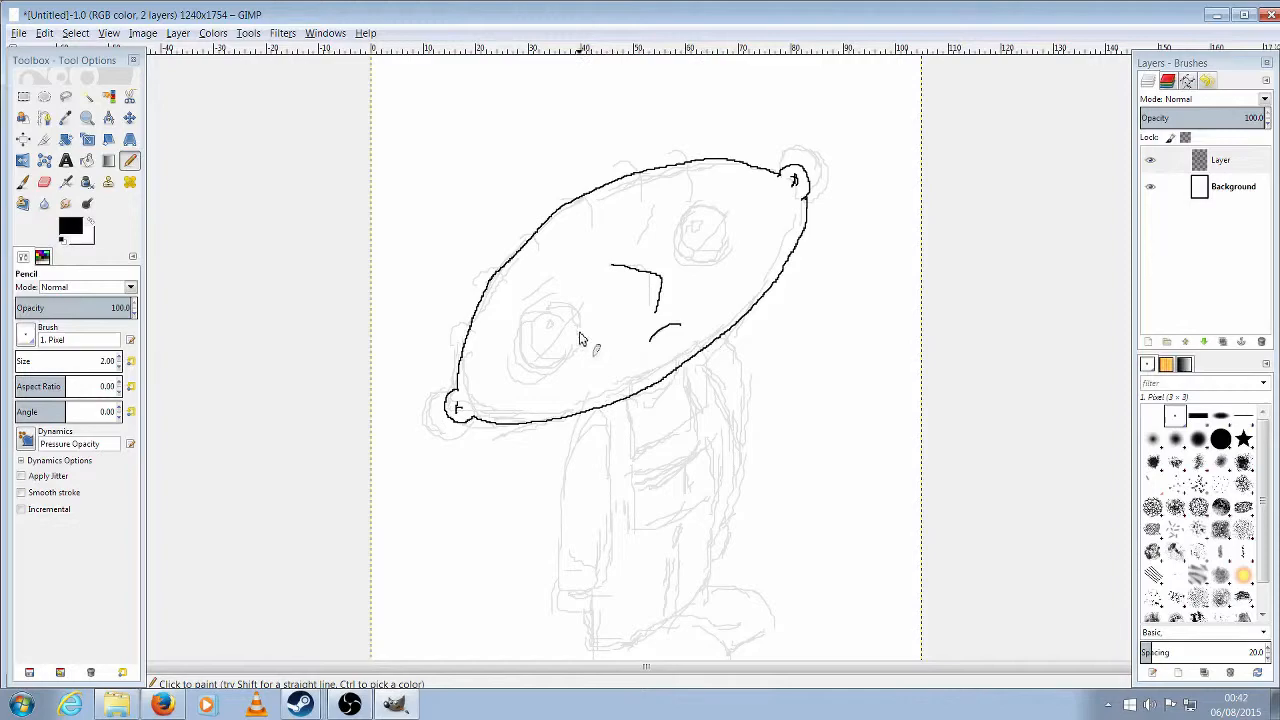
pyautogui.moveTo(530, 300); pyautogui.dragTo(560, 350)
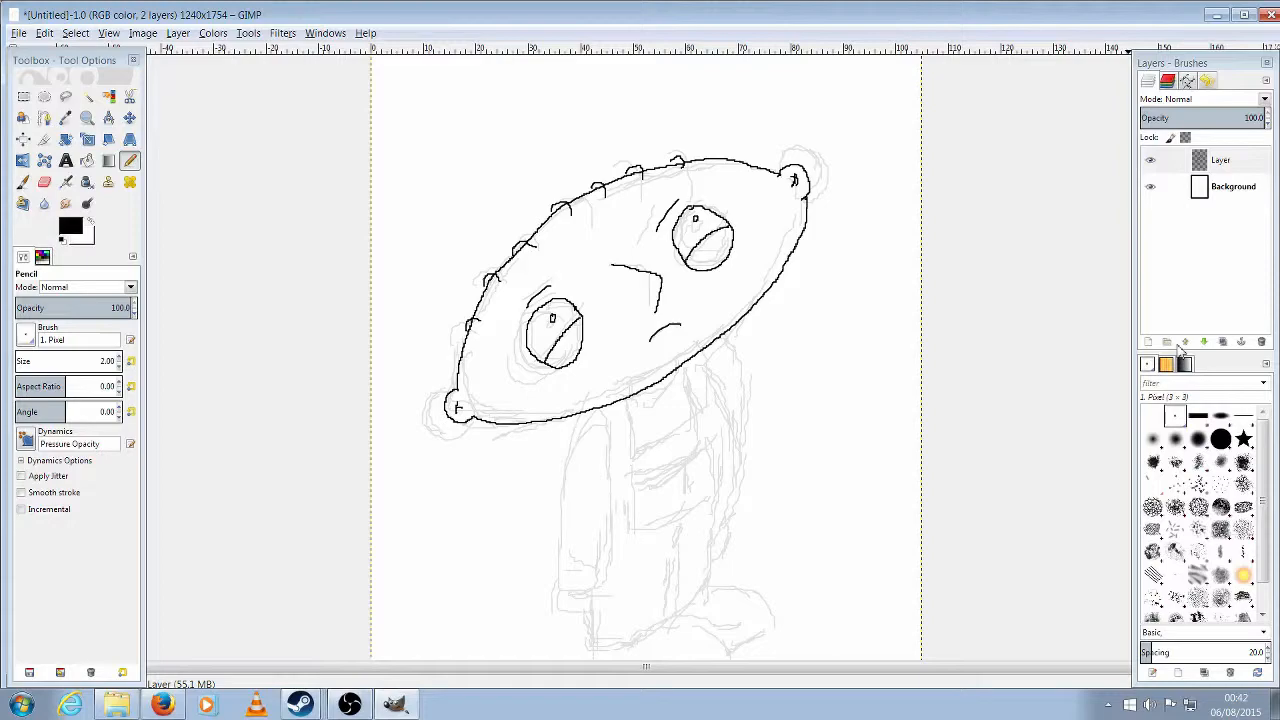
pyautogui.moveTo(1176, 322)
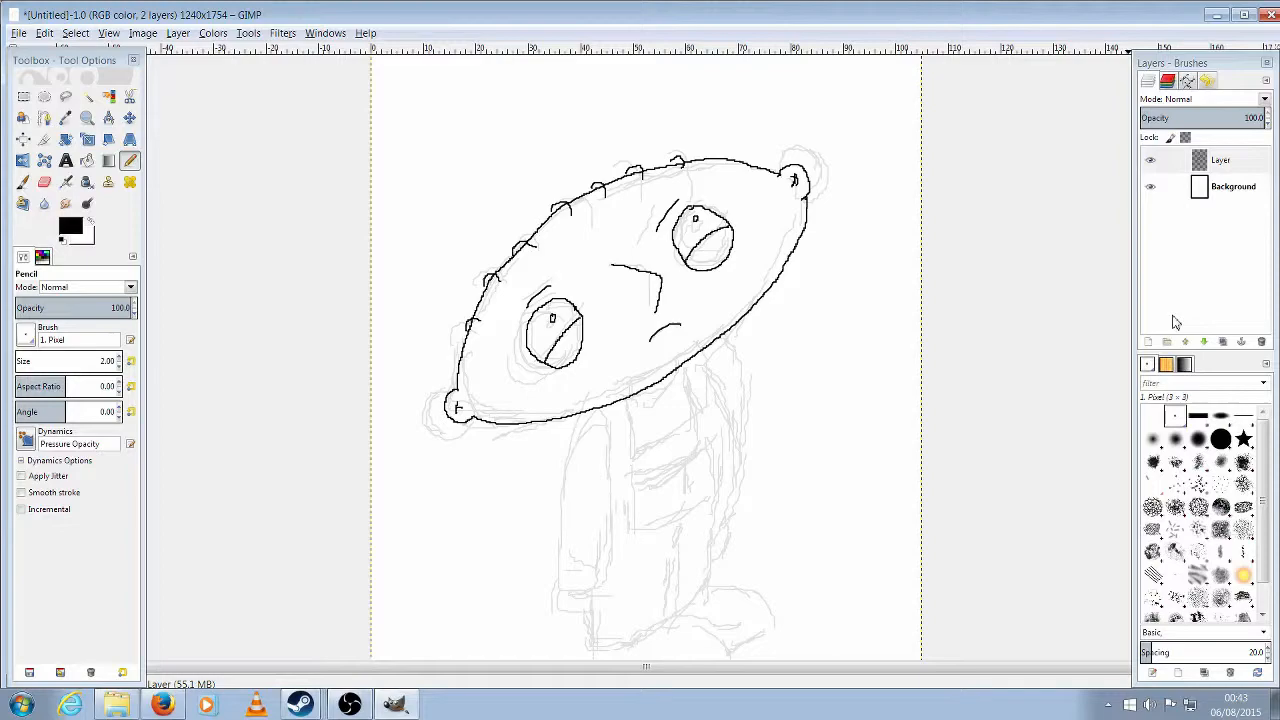
pyautogui.moveTo(630, 404)
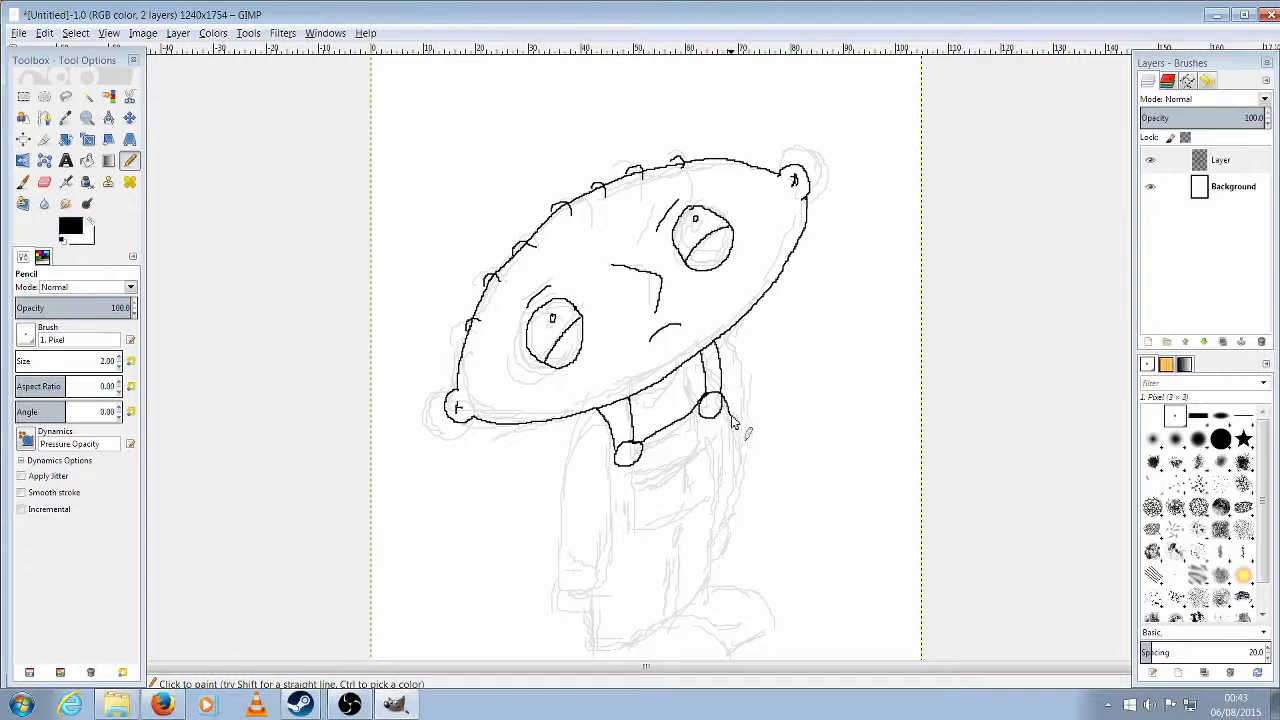
# - Ink the neck and overall straps, then the arm and sleeve
pyautogui.moveTo(730, 420); pyautogui.dragTo(550, 560)
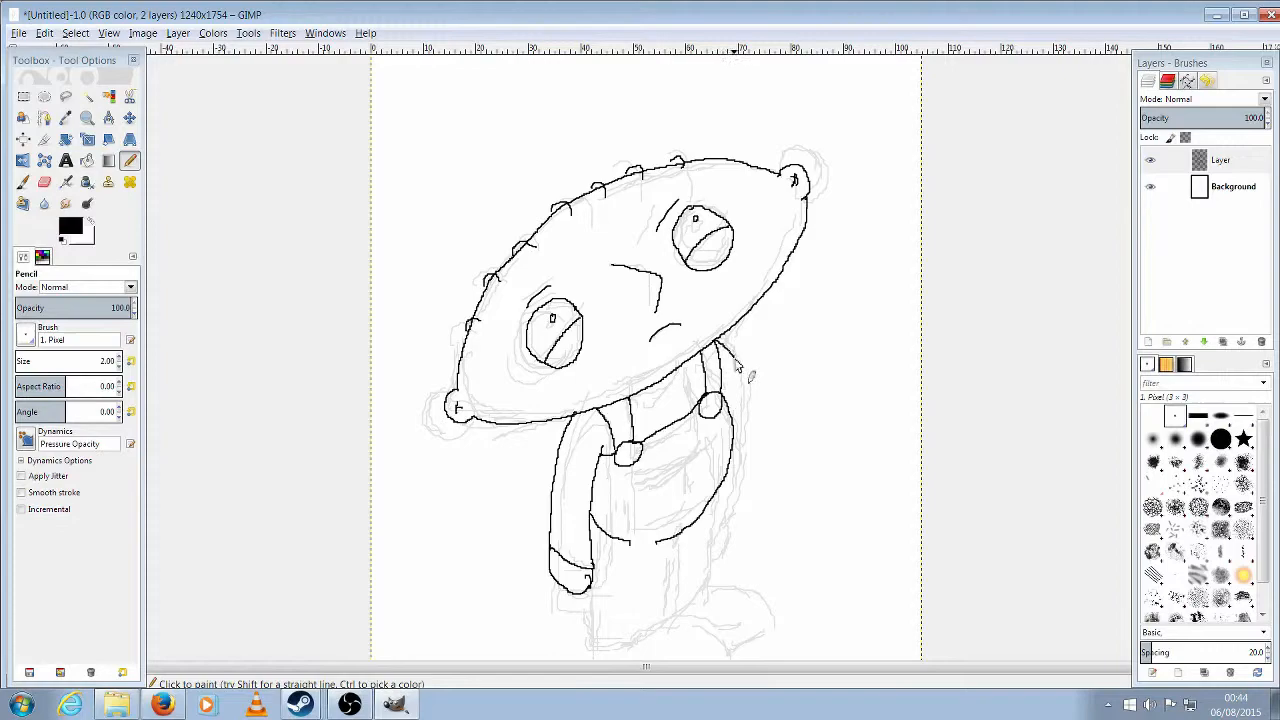
pyautogui.moveTo(724, 360); pyautogui.dragTo(736, 504)
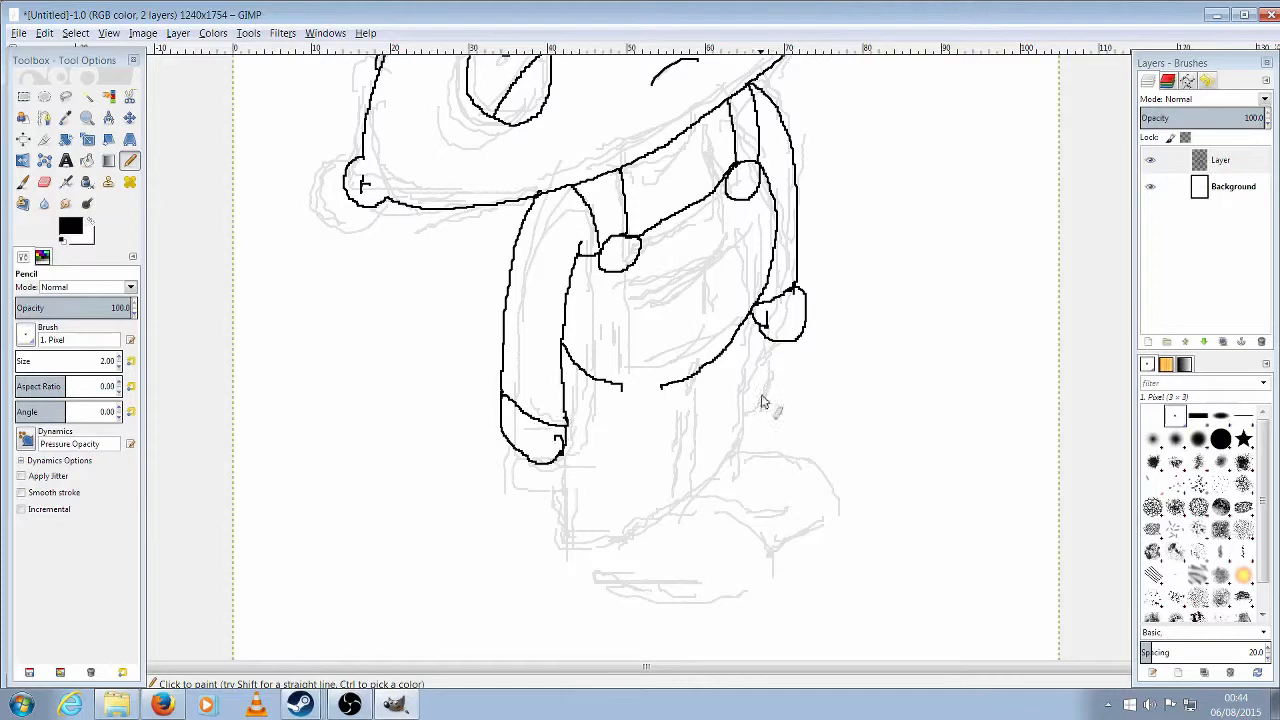
# - Ink the lower body, legs and feet below the overalls
pyautogui.moveTo(660, 384); pyautogui.dragTo(720, 450)
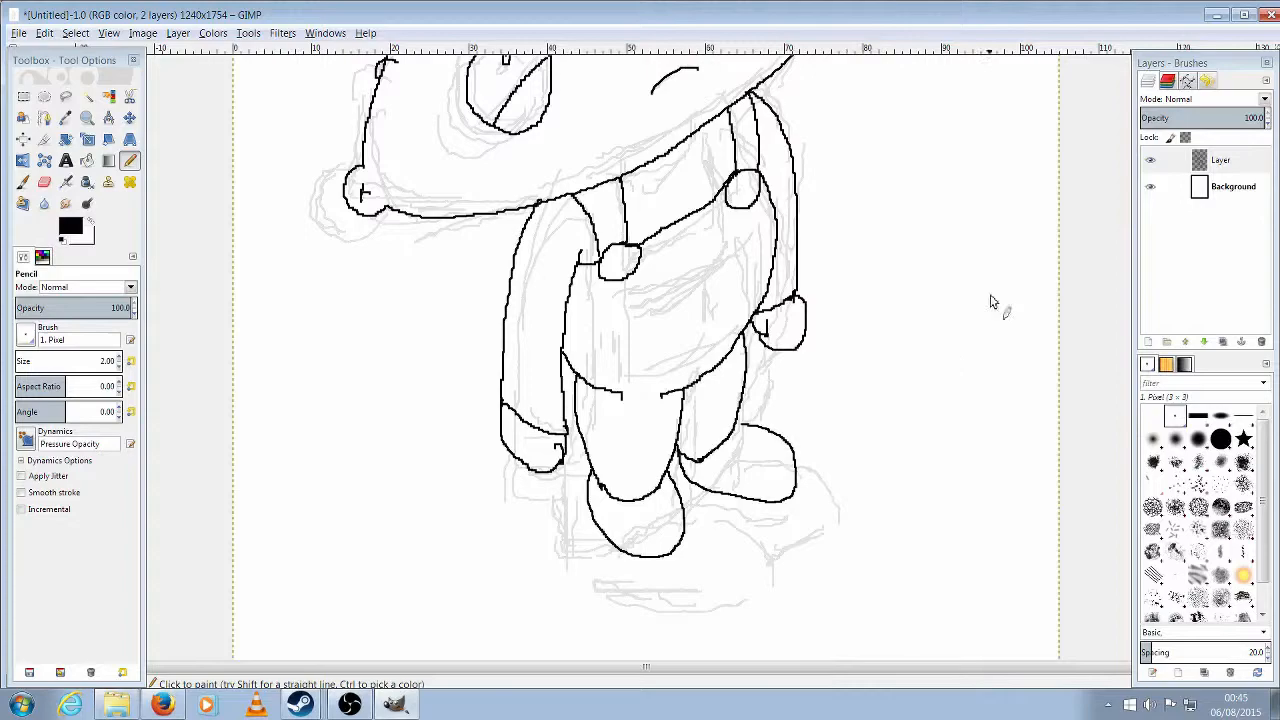
pyautogui.moveTo(840, 330)
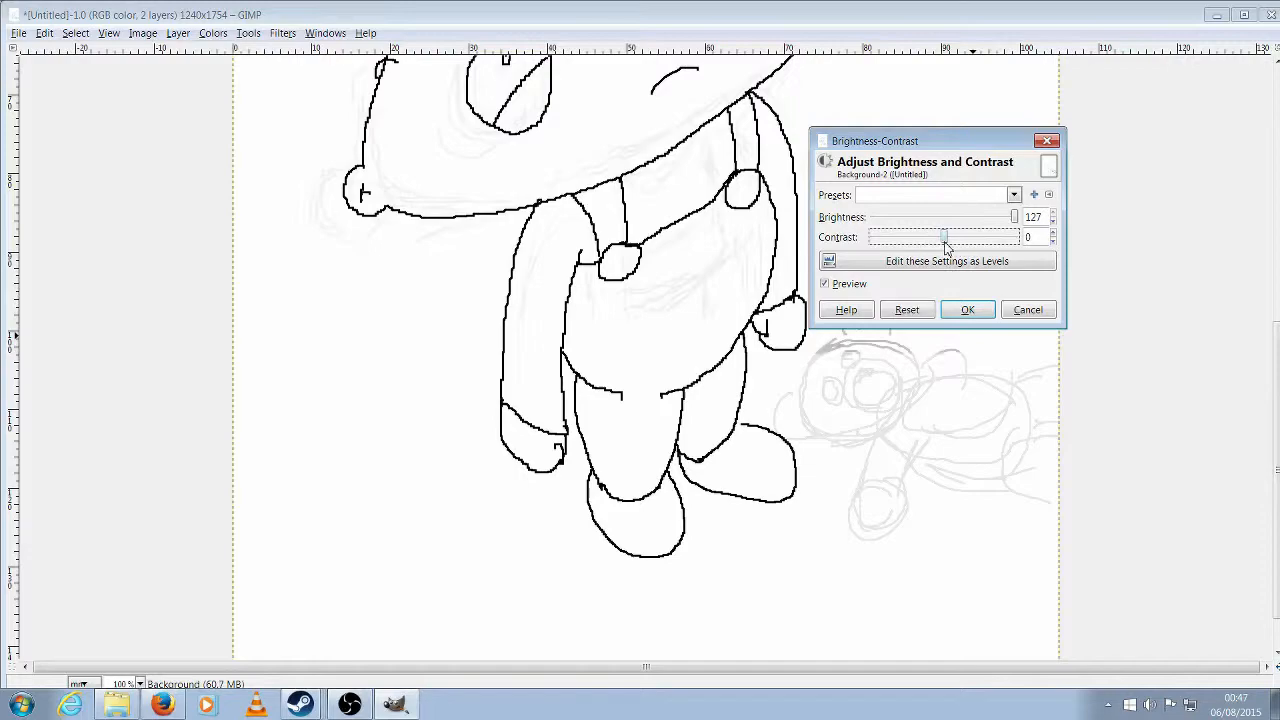
# - Apply Brightness-Contrast to fade the teddy bear sketch into a faint guide
pyautogui.click(968, 308)
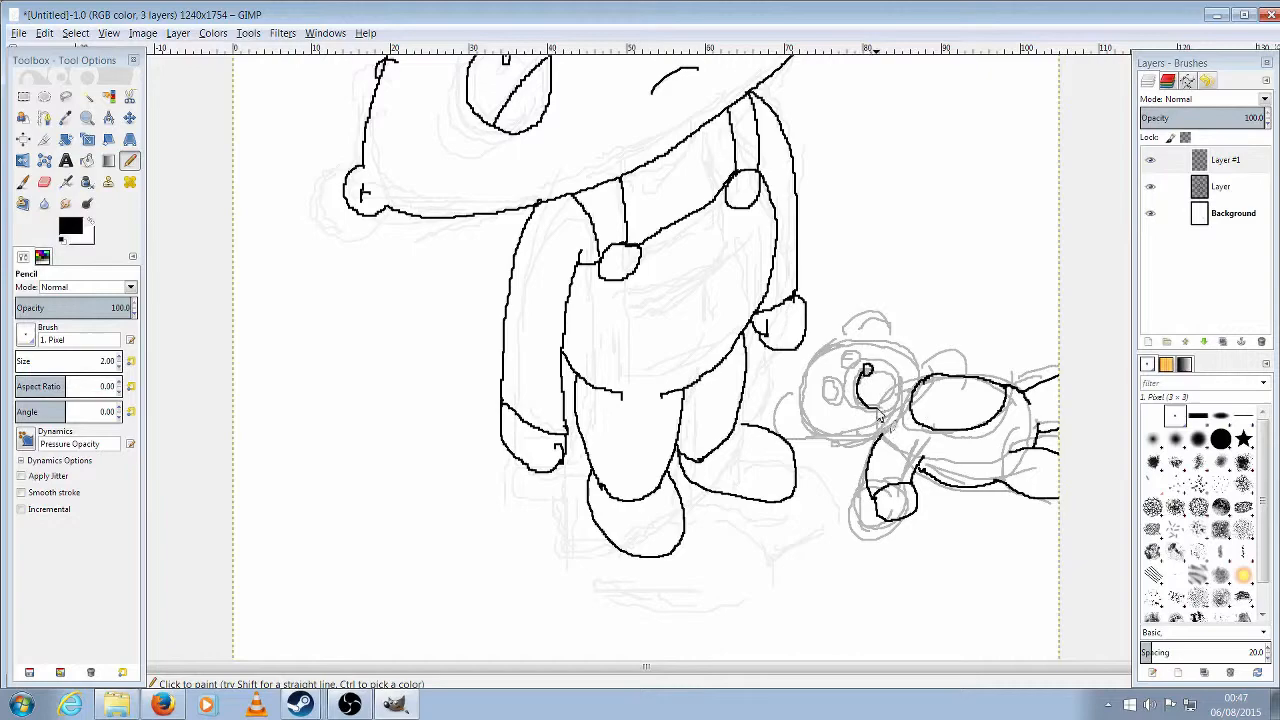
# - Ink the teddy bear's facial detail and outline on the third layer
pyautogui.click(870, 384)
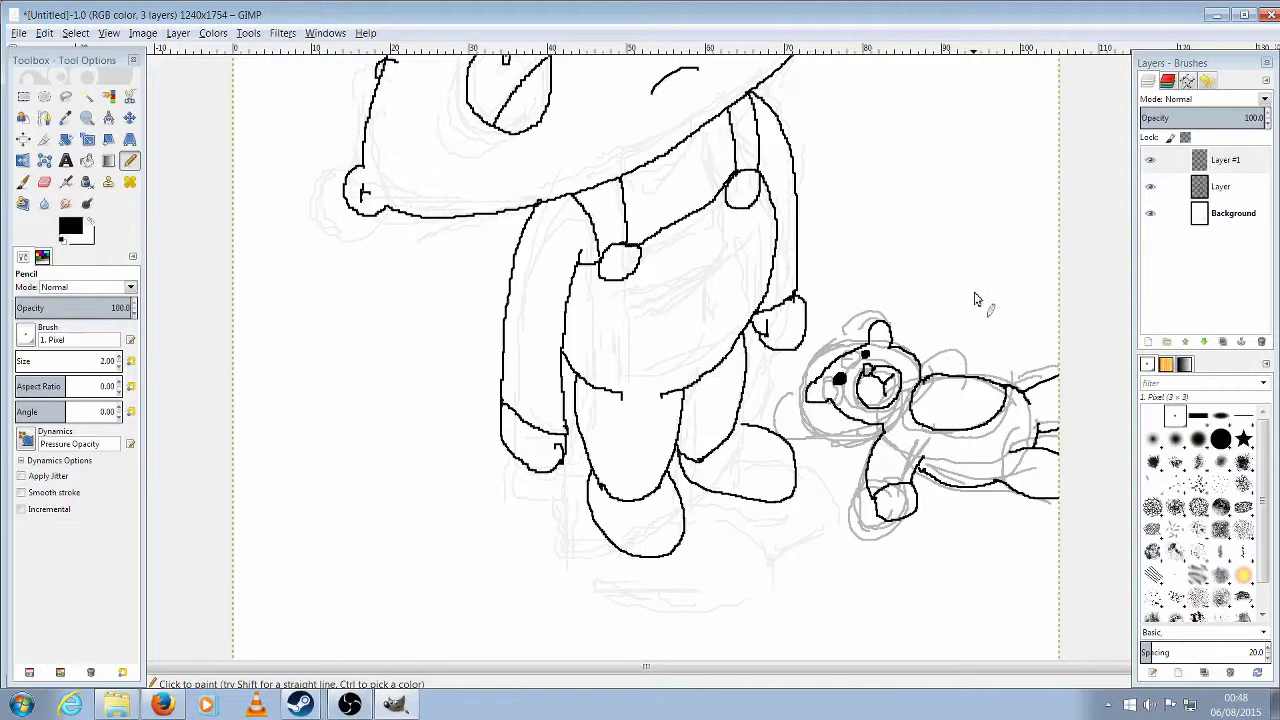
pyautogui.click(1204, 340)
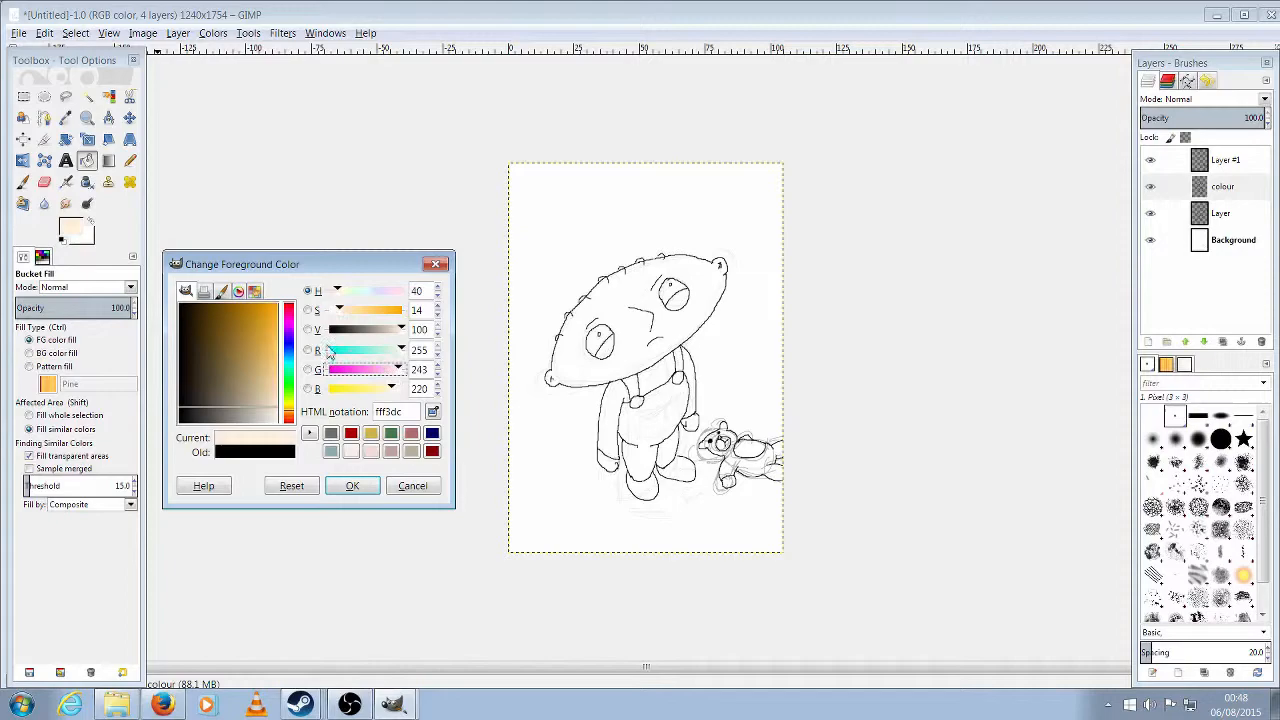
# - Choose a pale peach skin tone as the fill colour for the colour layer
pyautogui.click(352, 486)
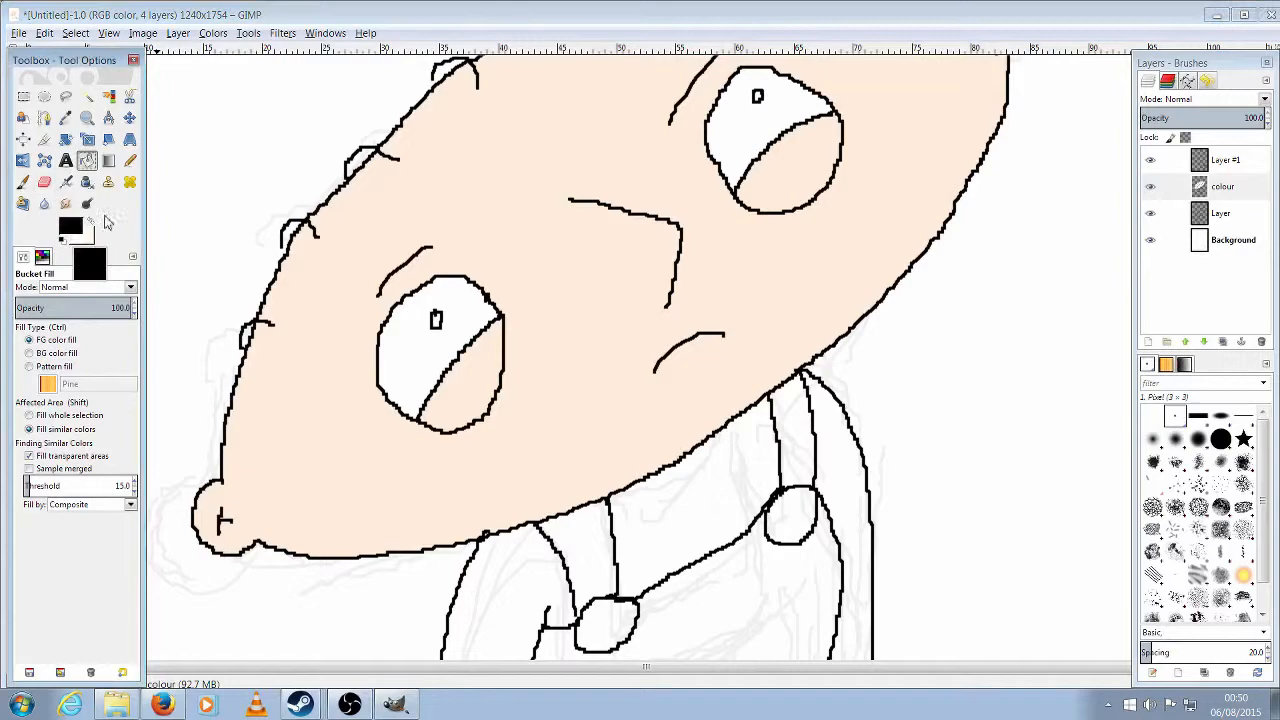
# - Bucket-fill Stewie's regions with flat colours and pick the next fill colour
pyautogui.click(70, 226)
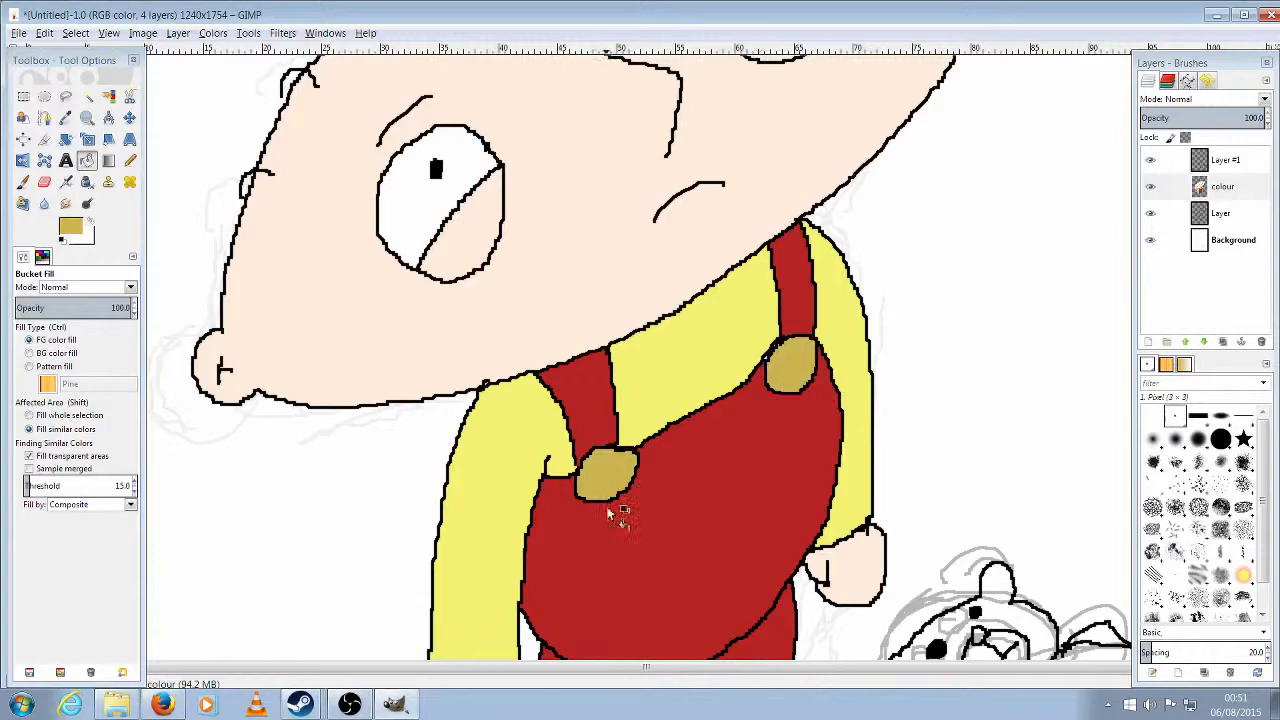
pyautogui.click(70, 224)
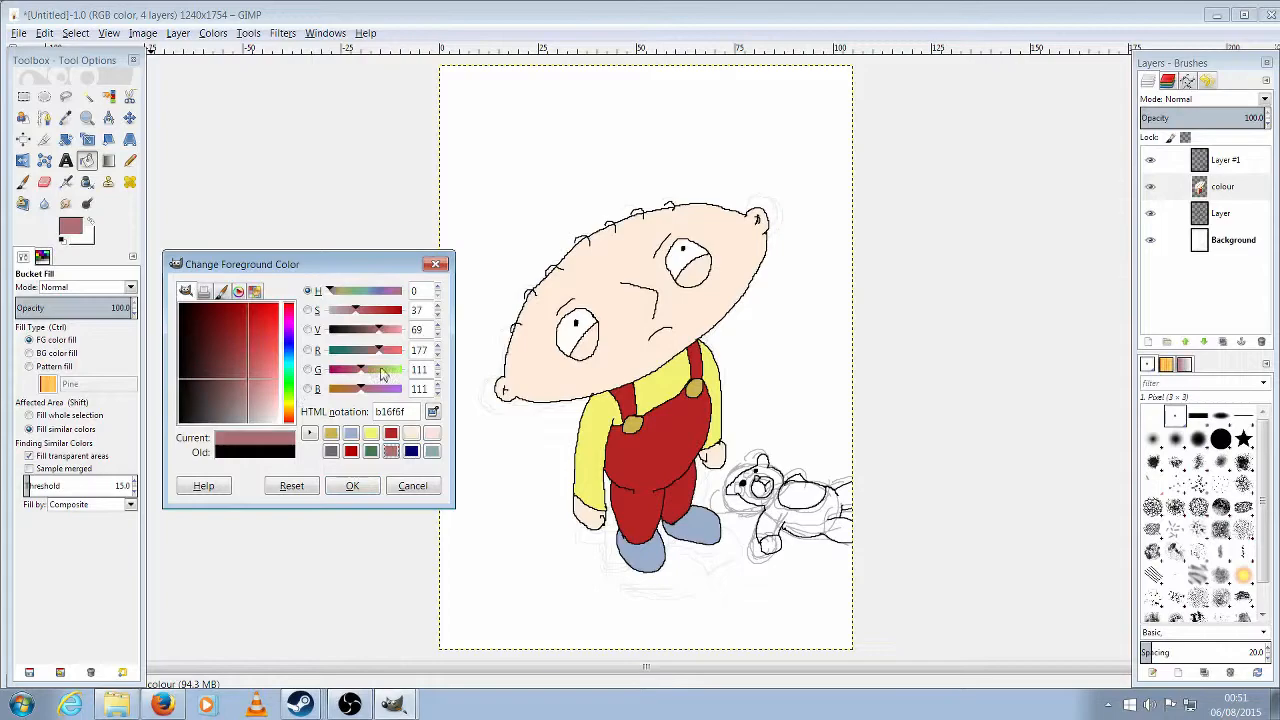
# - Confirm the brown fill colour and bucket-fill the teddy bear on the colour layer
pyautogui.click(352, 486)
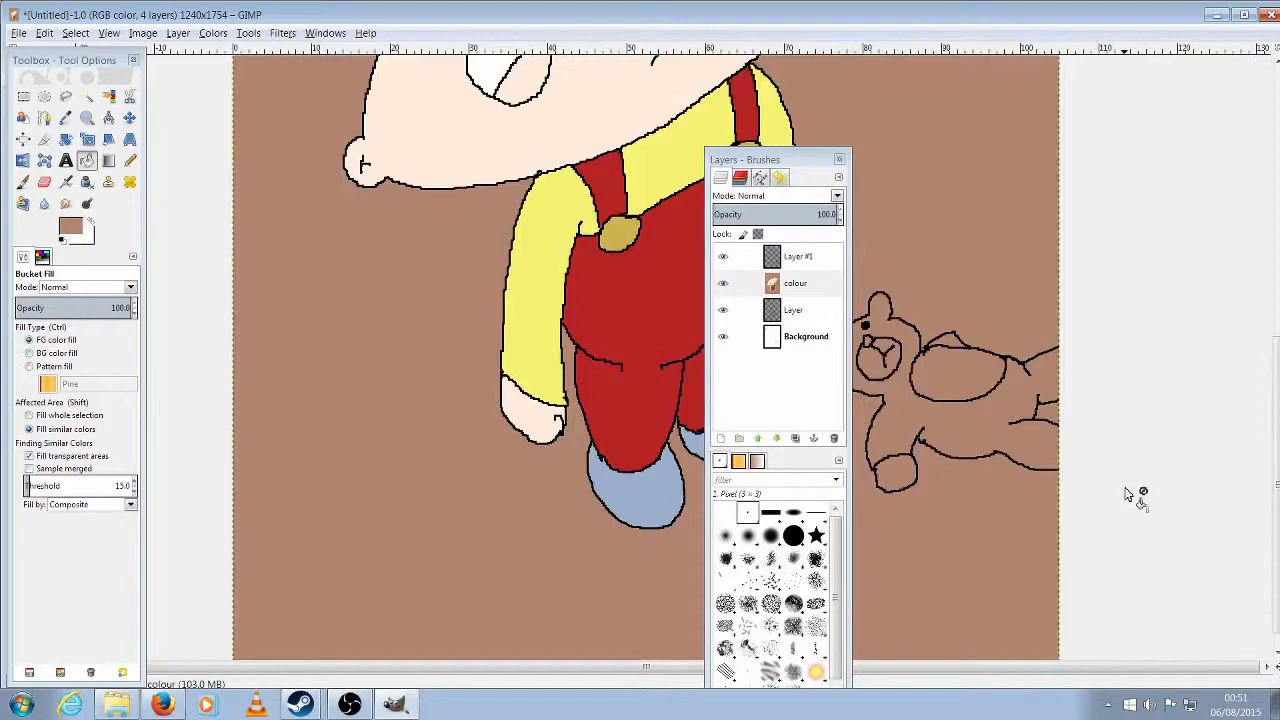
pyautogui.click(796, 284)
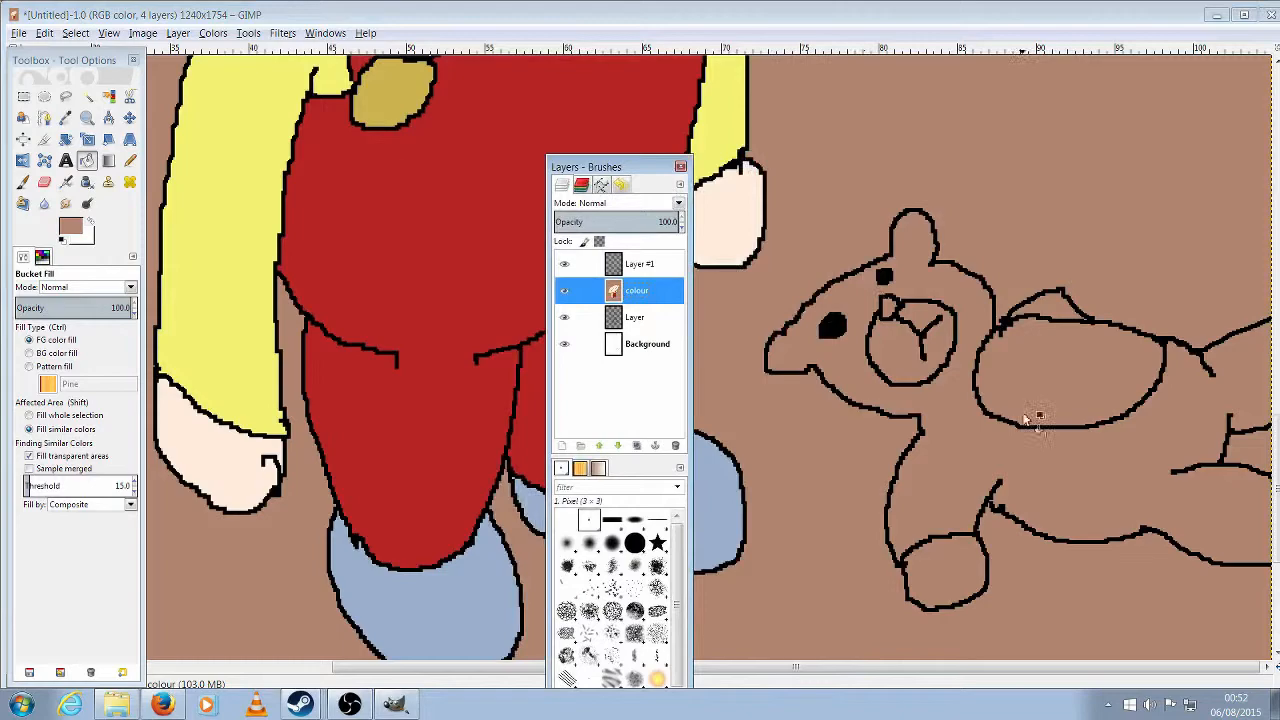
pyautogui.moveTo(618, 166); pyautogui.dragTo(320, 140)
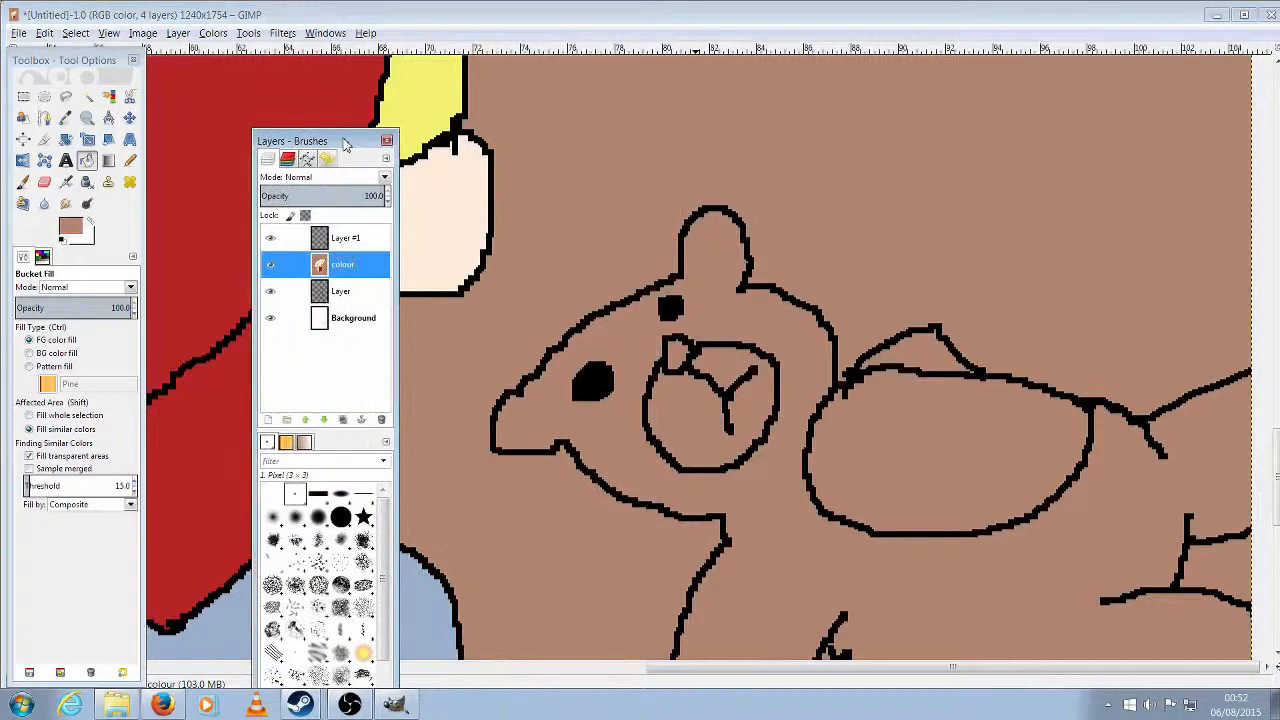
pyautogui.rightClick(344, 238)
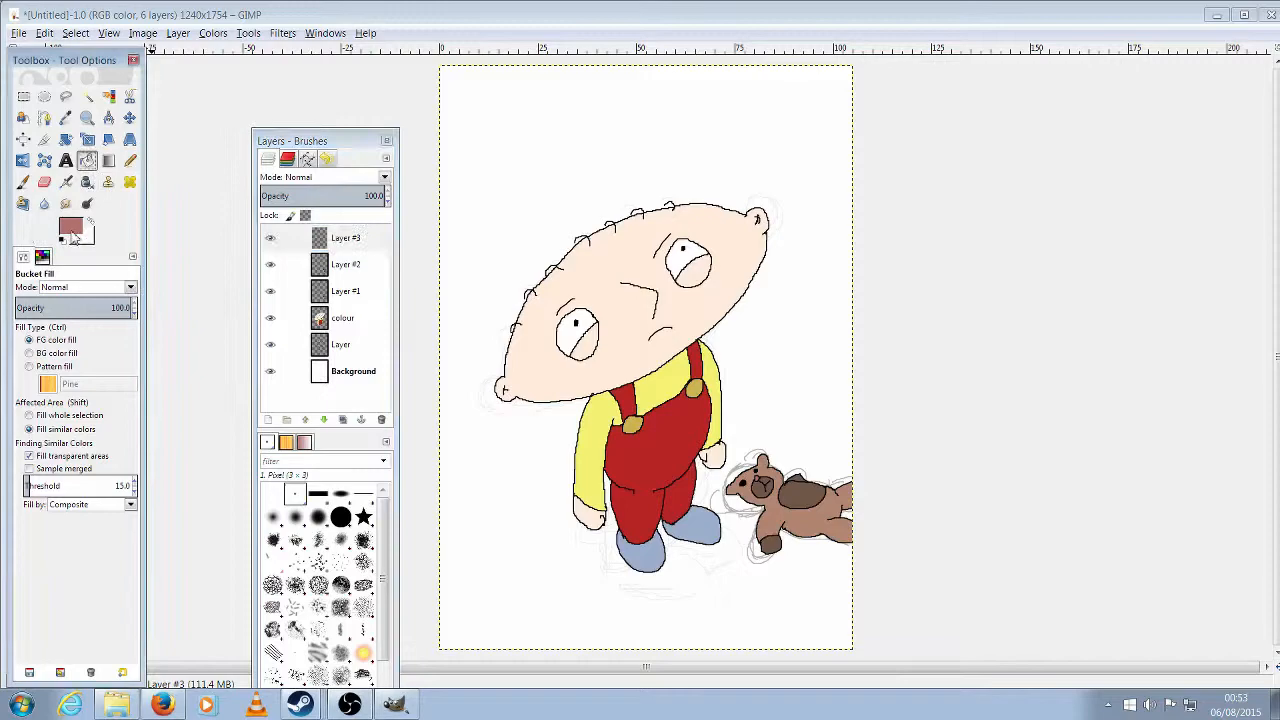
# - Fill the new bottom layer with pale teal and duplicate the colour layer
pyautogui.click(644, 120)
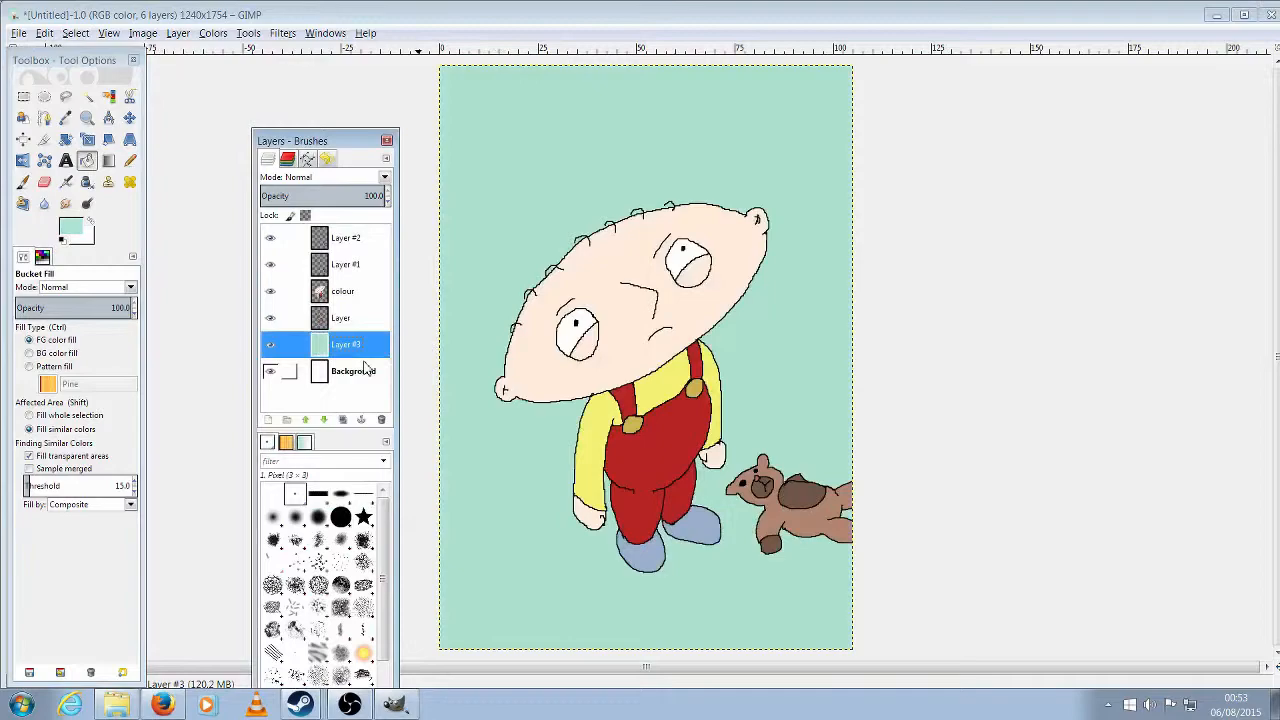
pyautogui.click(268, 370)
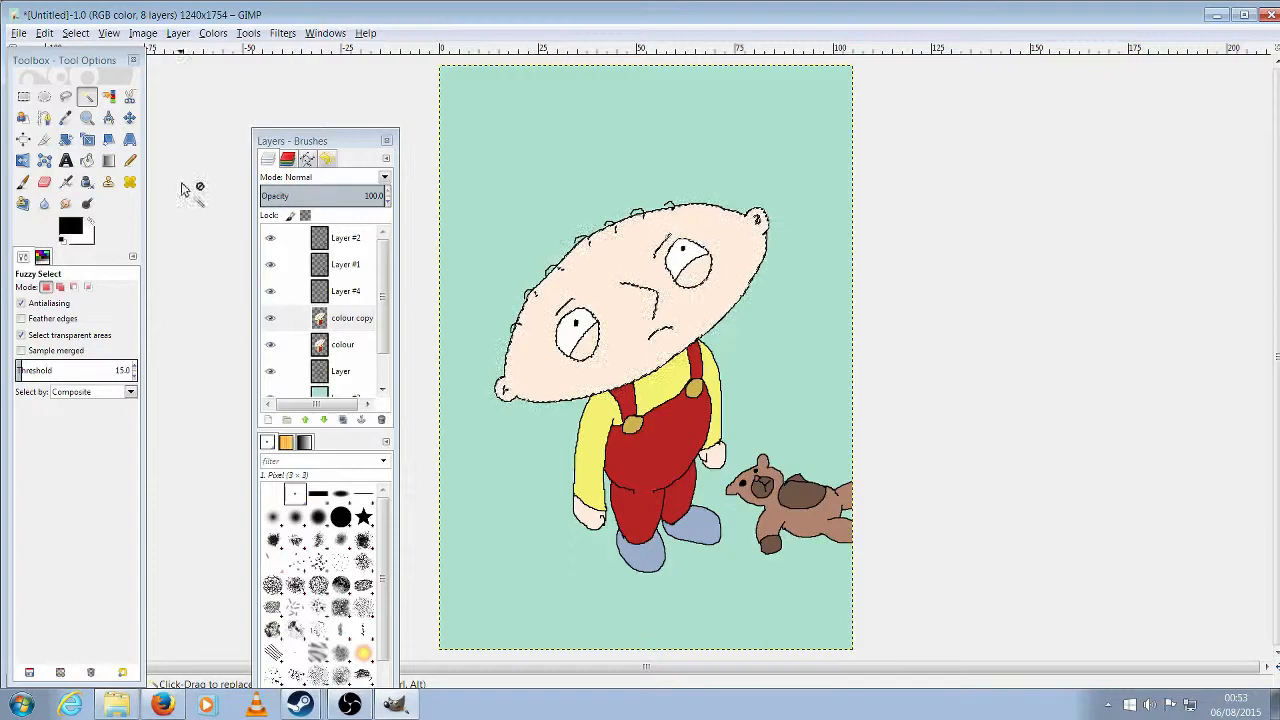
# - Airbrush soft black shadows over Stewie's face, shirt and overalls, reselecting by colour as needed
pyautogui.click(66, 182)
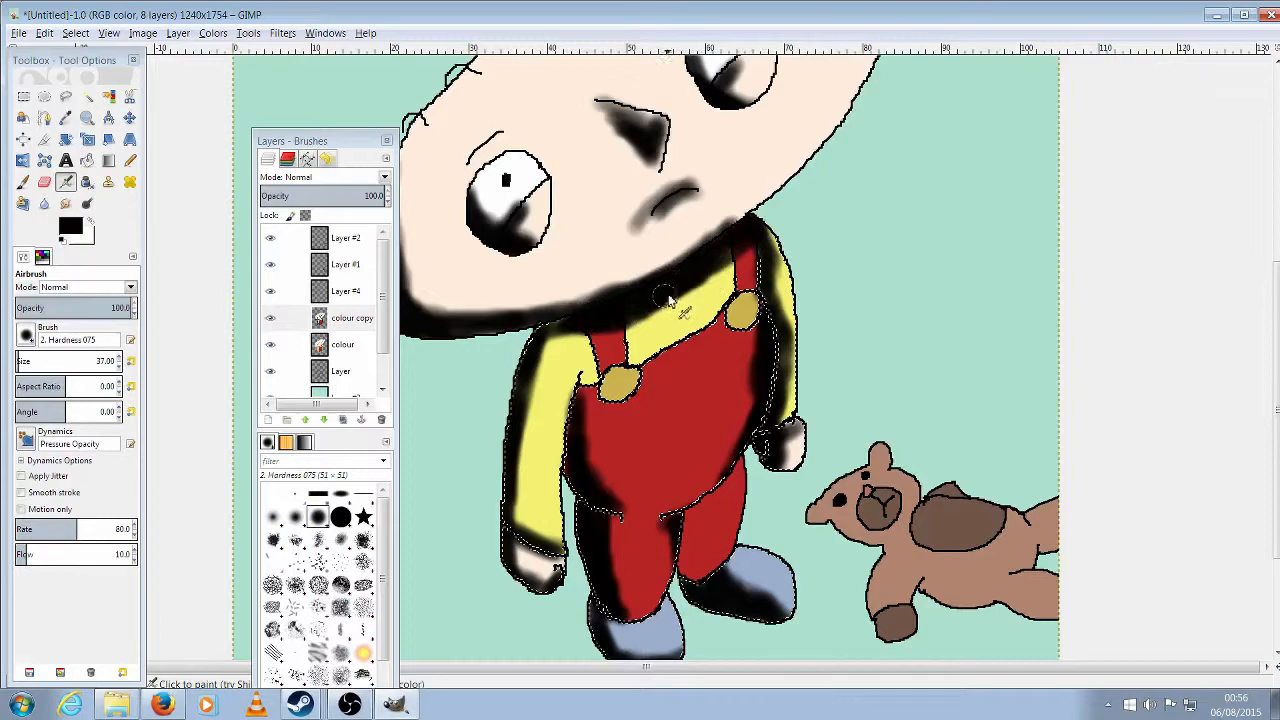
pyautogui.click(664, 296)
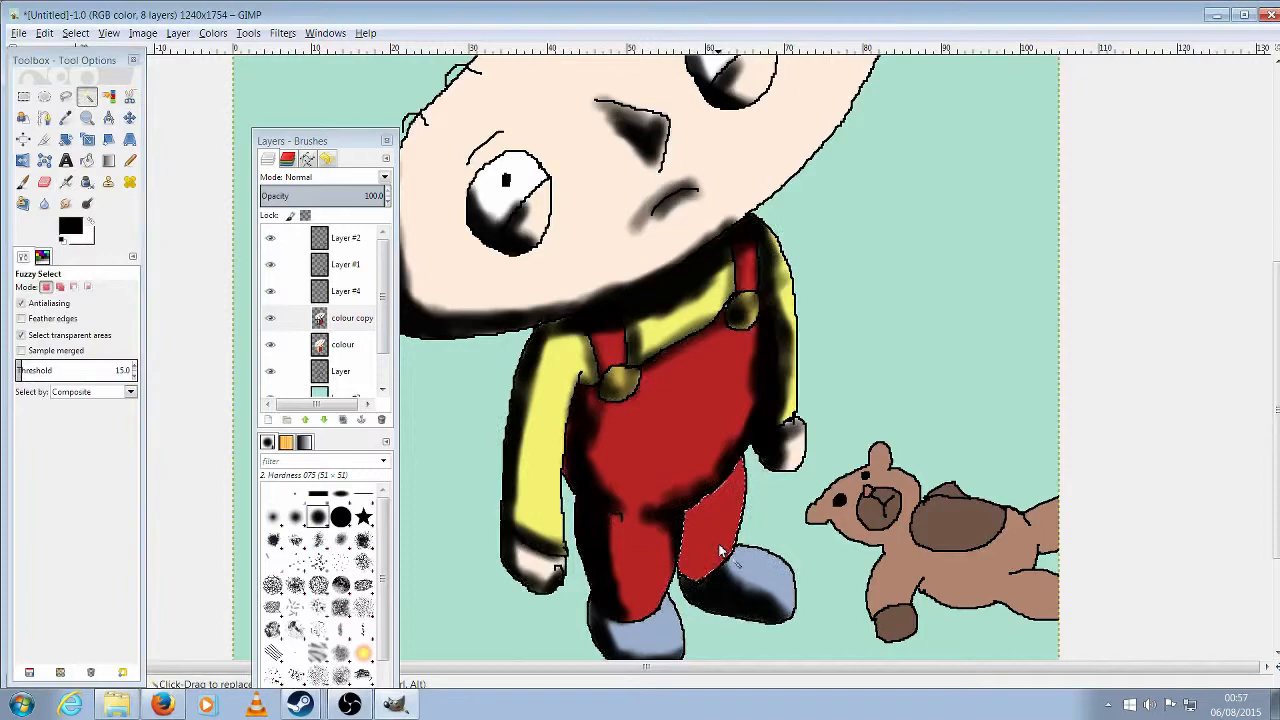
pyautogui.click(66, 182)
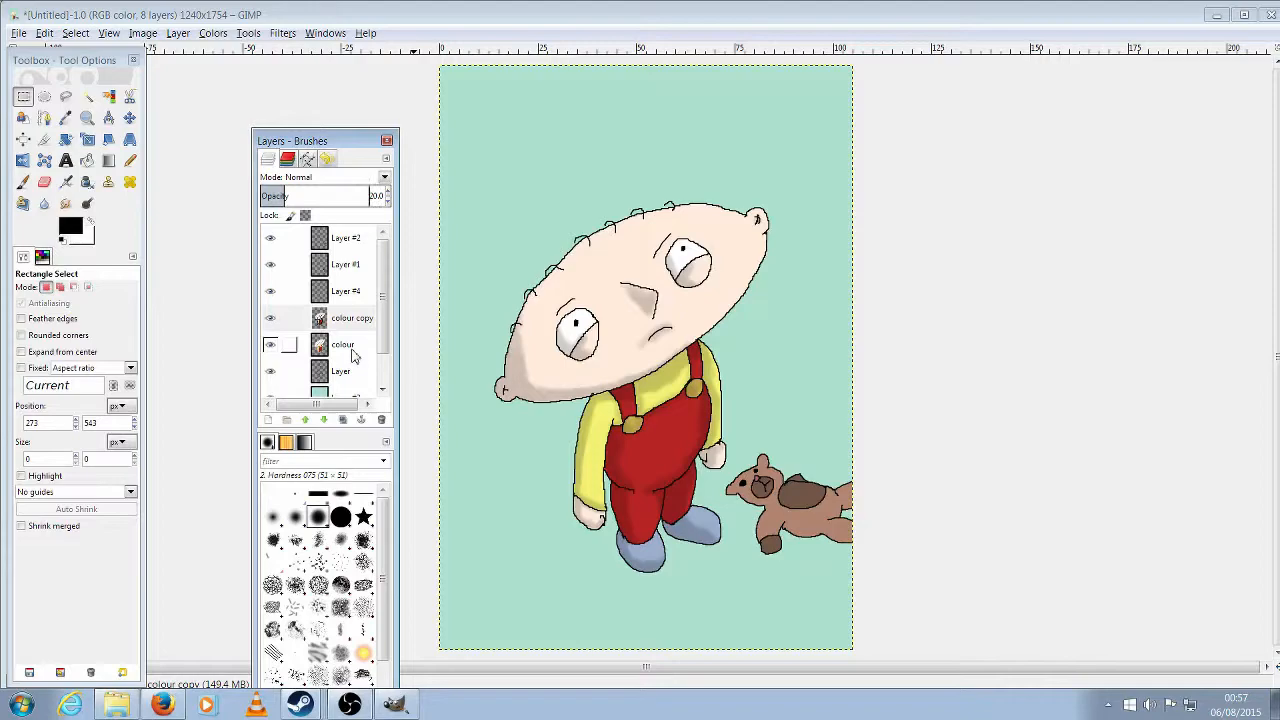
# - Fuzzy-select the teddy bear and airbrush black shading plus a cast ground shadow
pyautogui.click(344, 236)
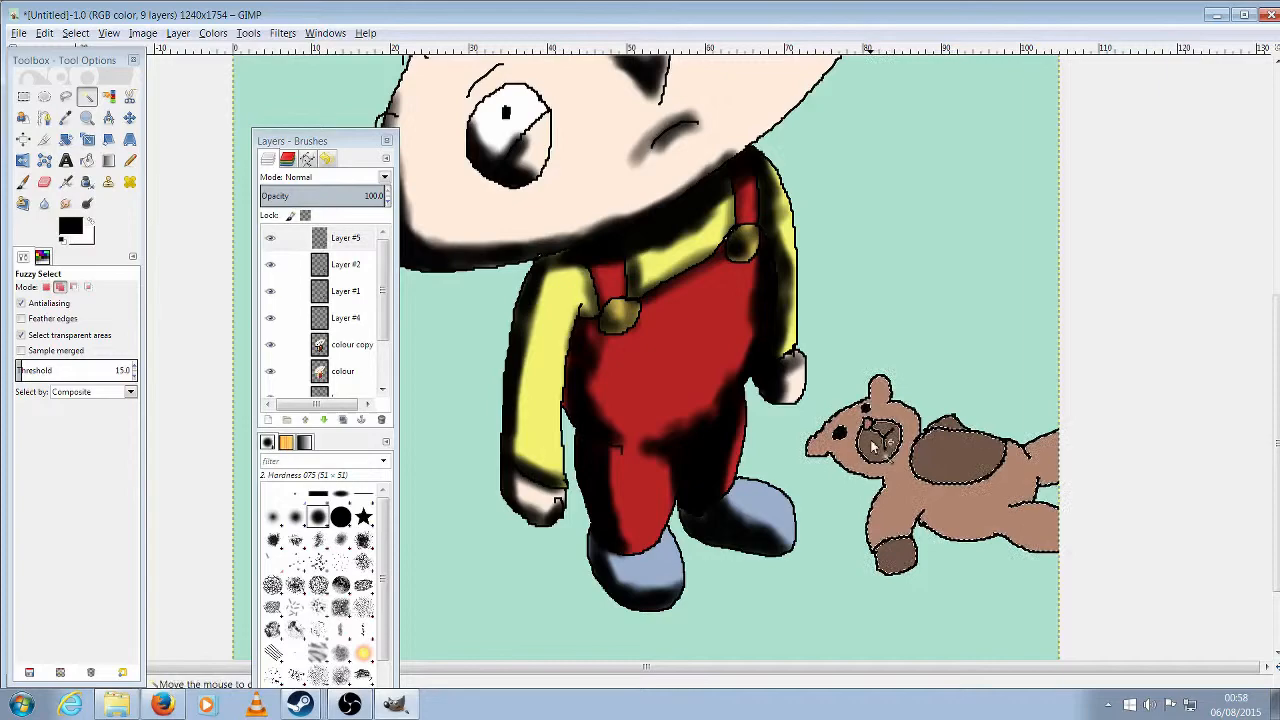
pyautogui.click(64, 180)
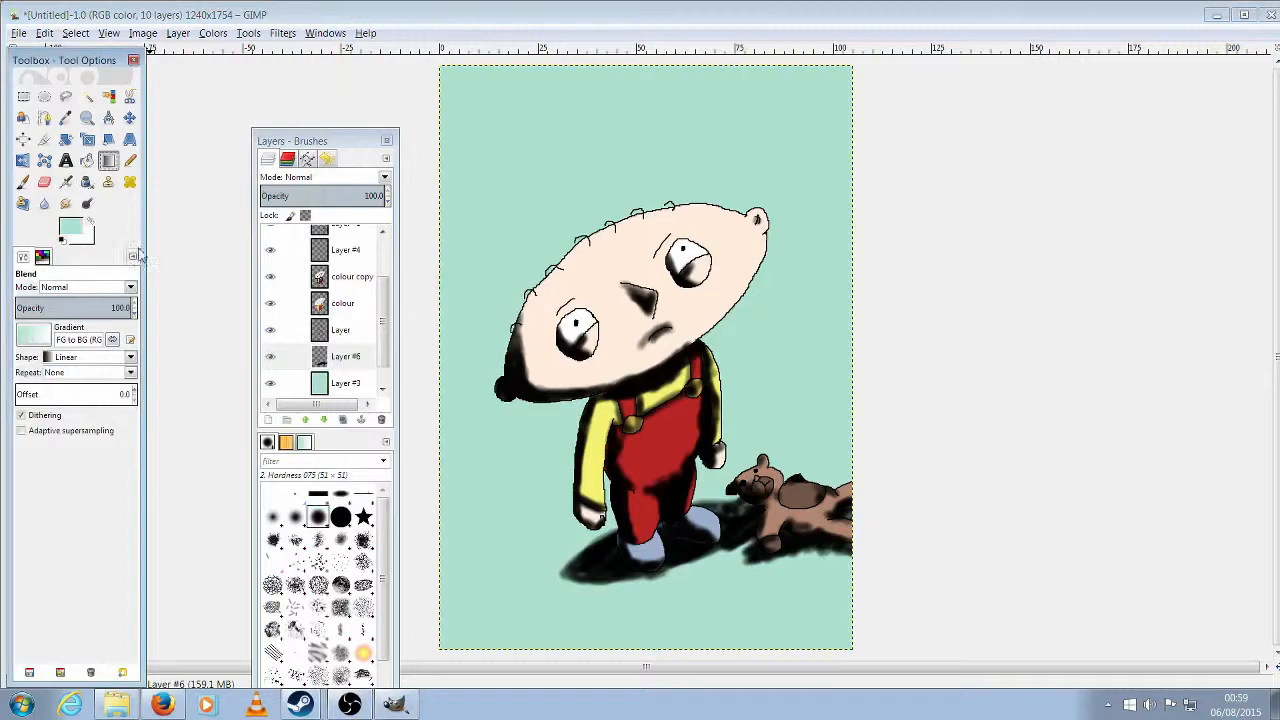
# - Lay a black-to-teal vertical gradient on the background layer and start a title text box
pyautogui.moveTo(644, 70); pyautogui.dragTo(644, 650)
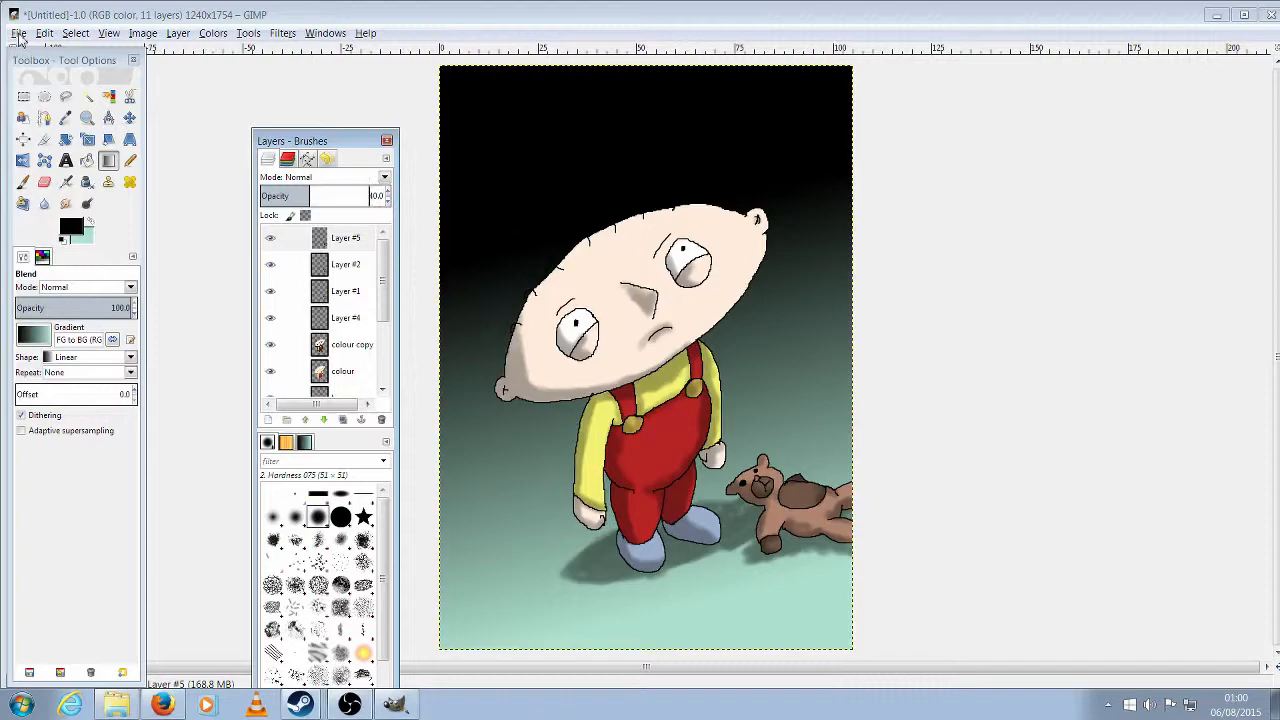
pyautogui.click(64, 160)
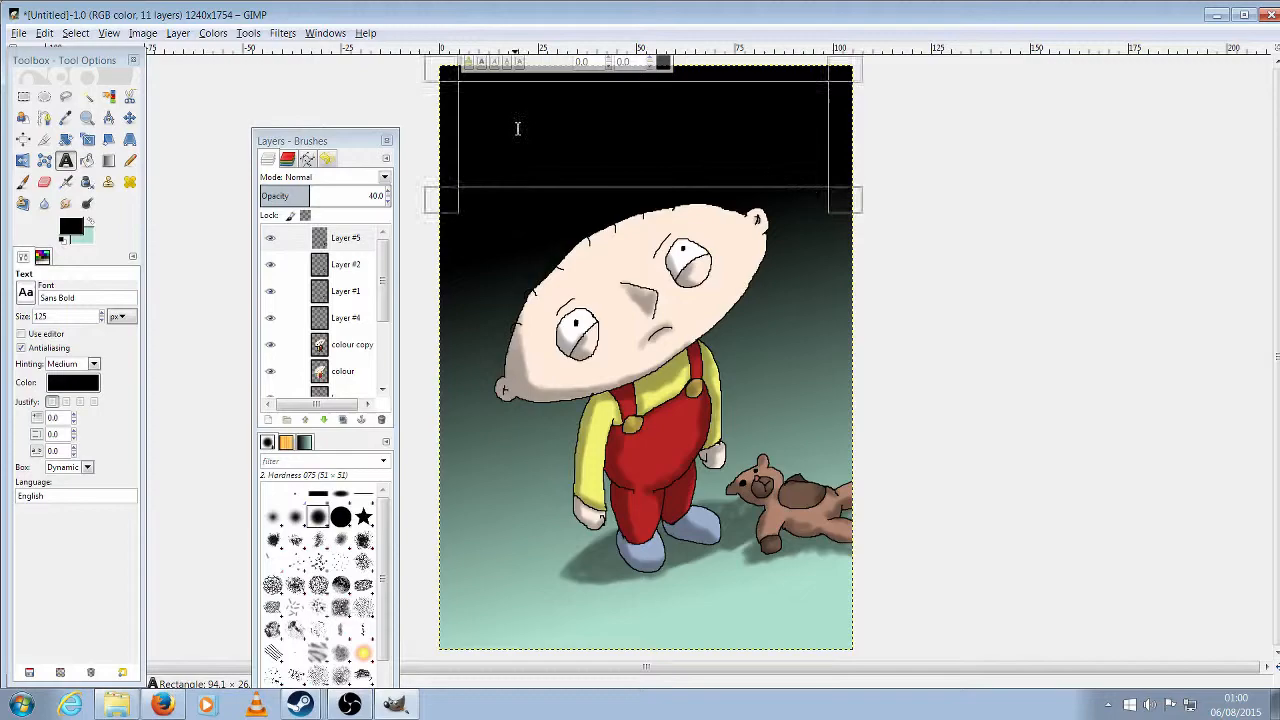
# - Enter the title STEWIE in bold teal lettering at the top
pyautogui.write('STEWIE')
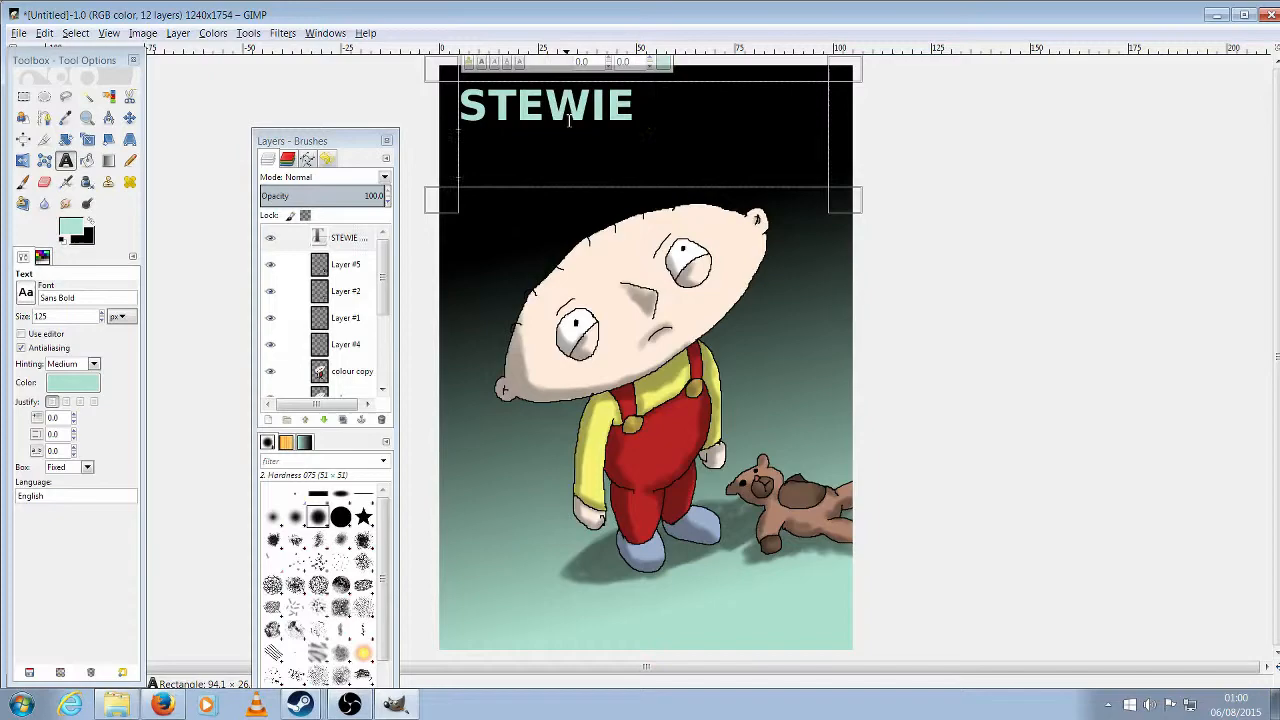